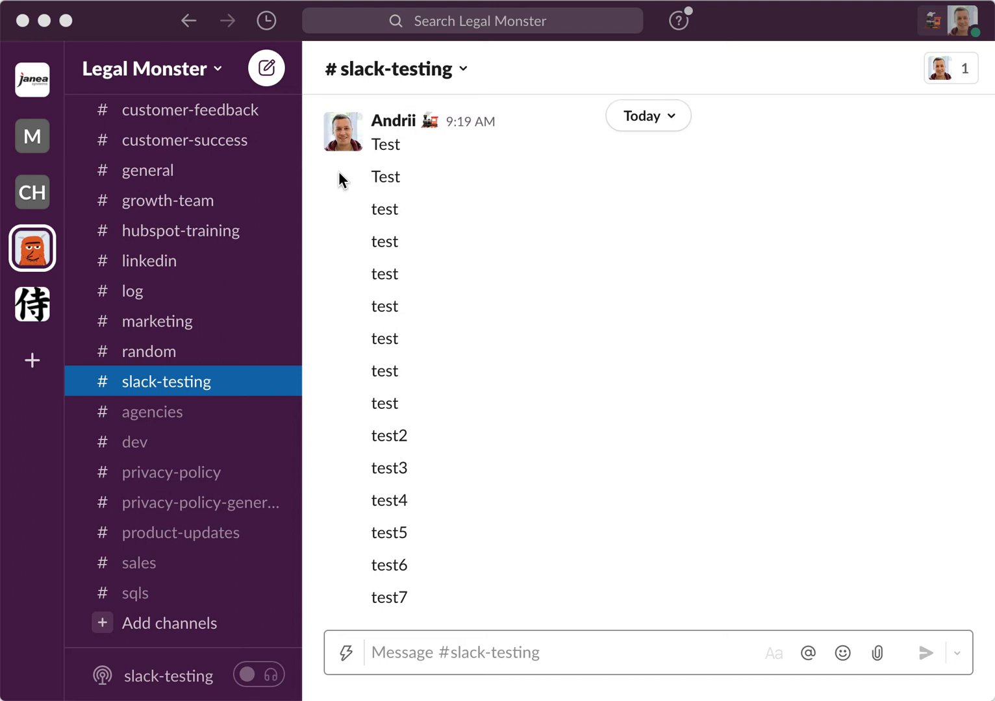
mouse_move(216, 619)
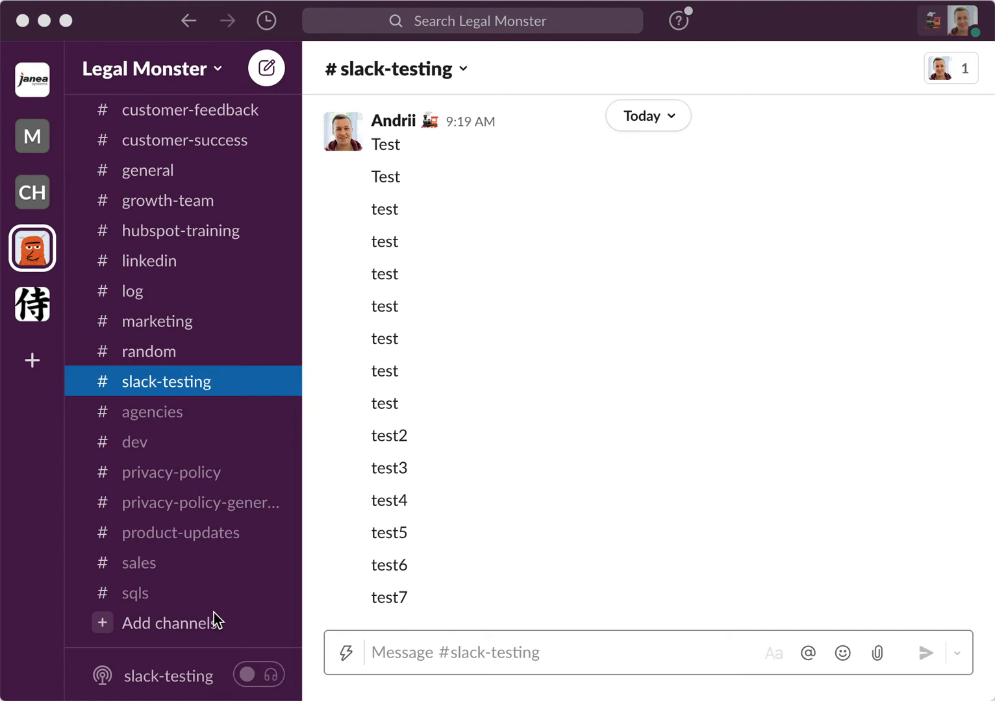
mouse_move(174, 397)
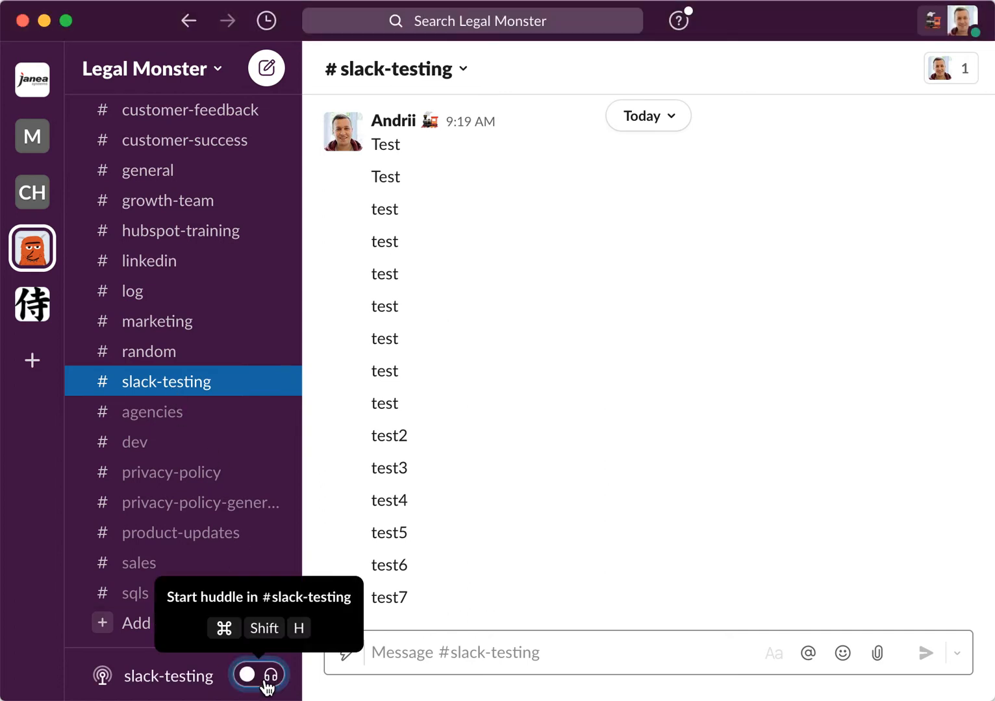
- Start a huddle in #slack-testing with yourself as the only participant
click(247, 676)
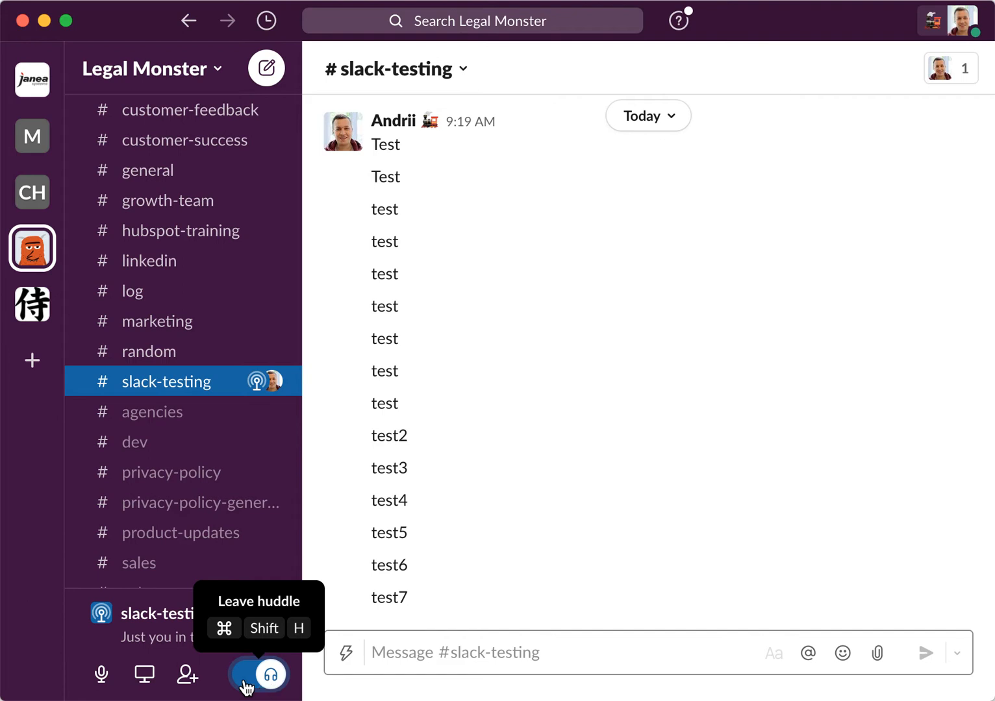
mouse_move(144, 675)
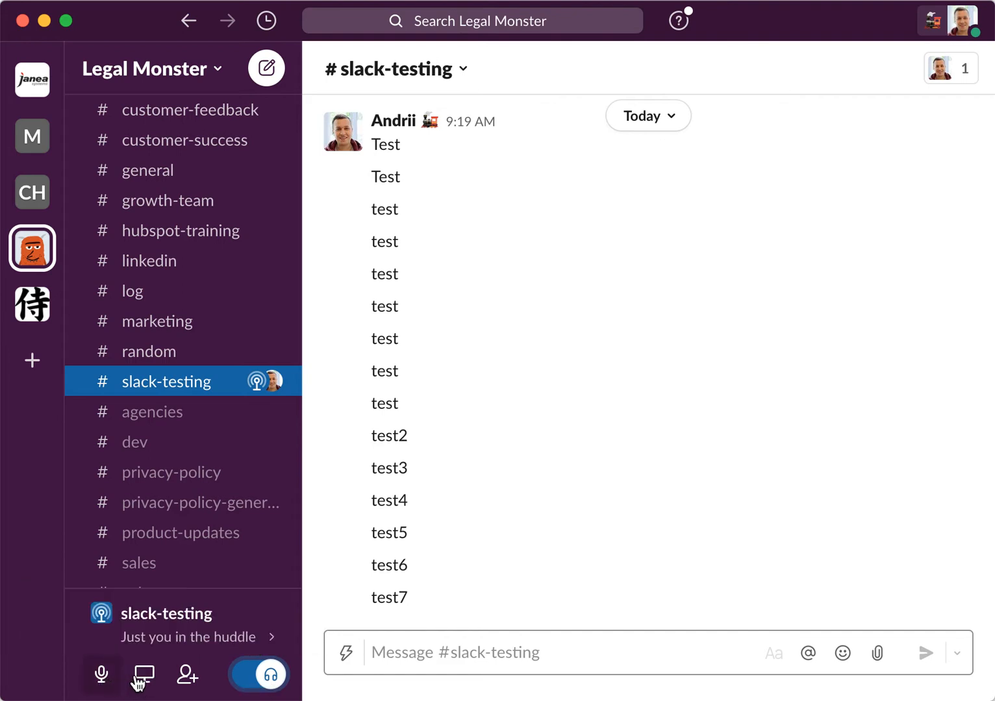
mouse_move(142, 675)
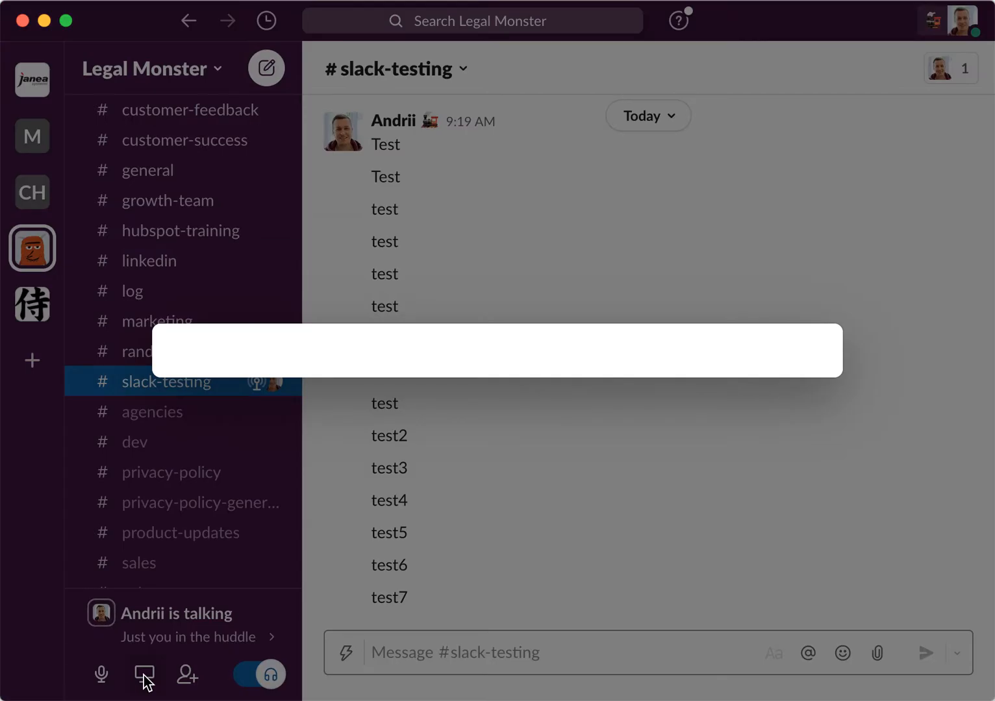
- Bring up the screen-share picker offering Entire Screen under Displays
click(144, 675)
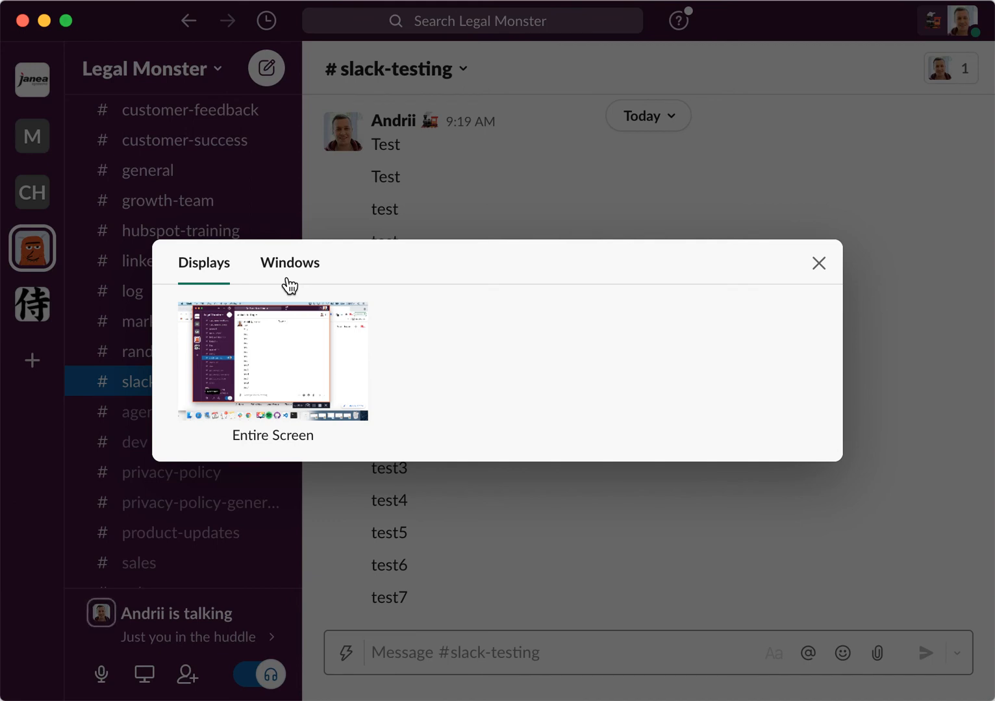
mouse_move(287, 273)
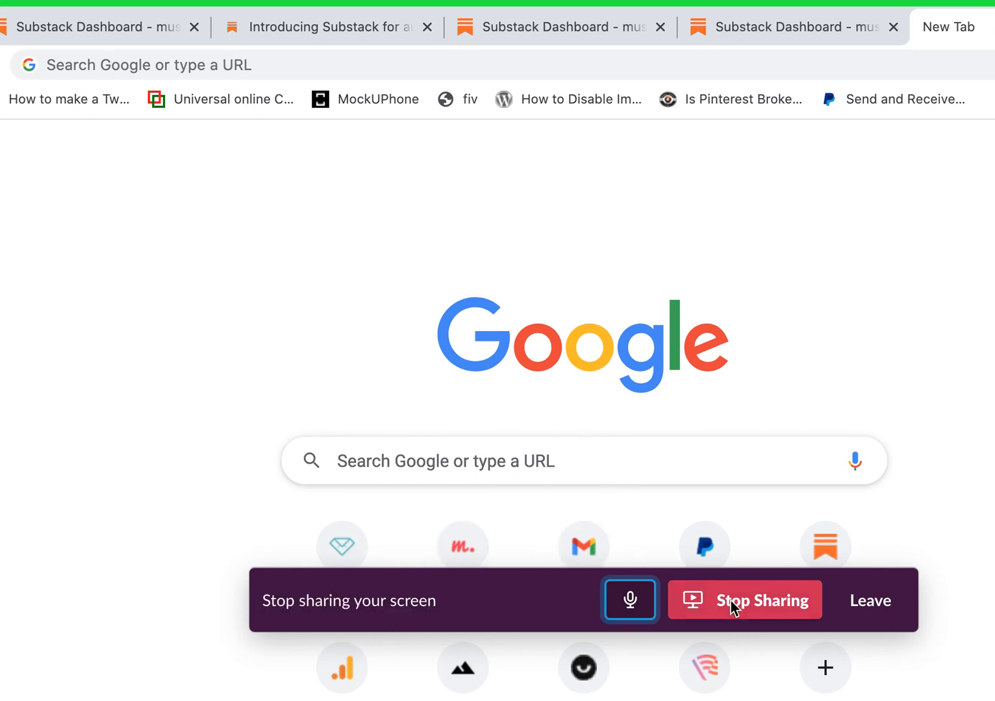
- Stop sharing the screen while keeping the #slack-testing huddle active
click(764, 600)
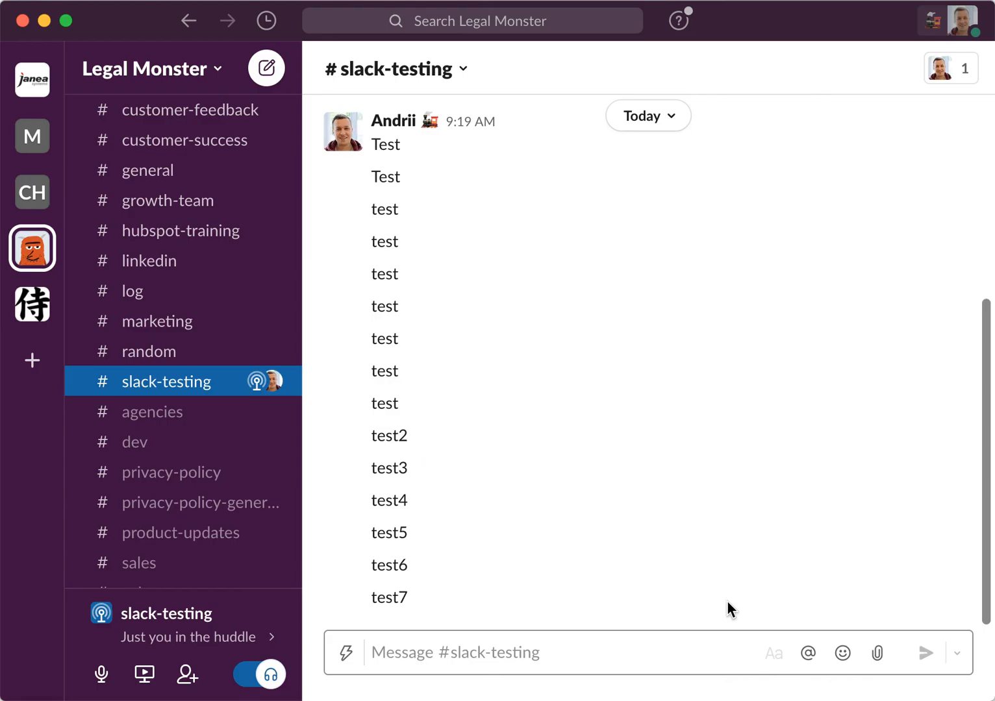